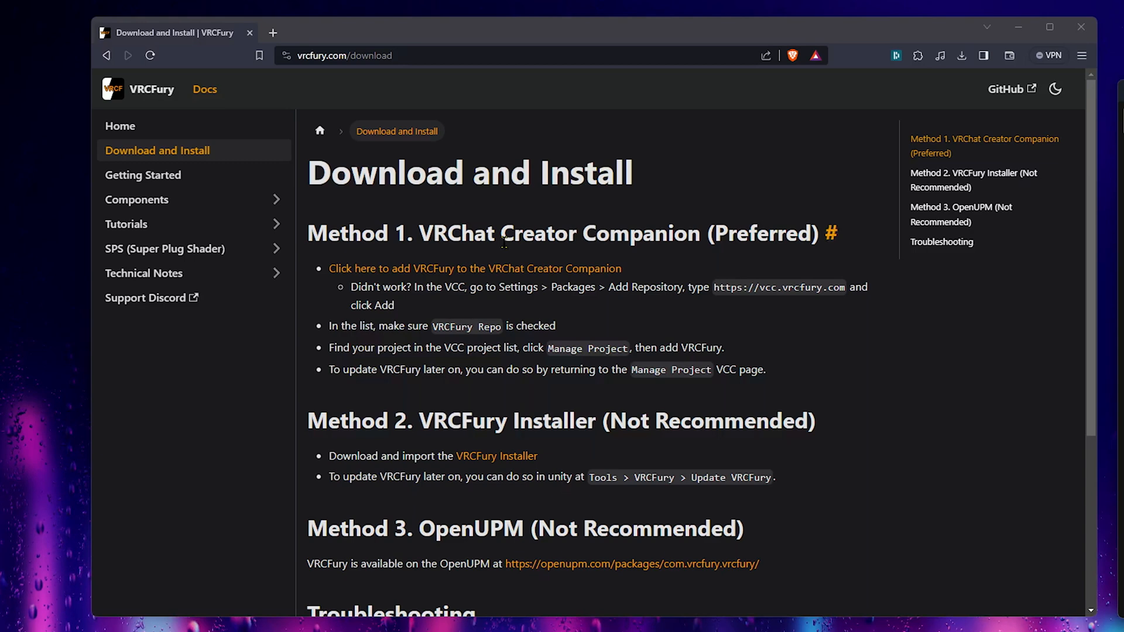
- Send the VRCFury repository link from Brave and let it launch Creator Companion
left_click(476, 268)
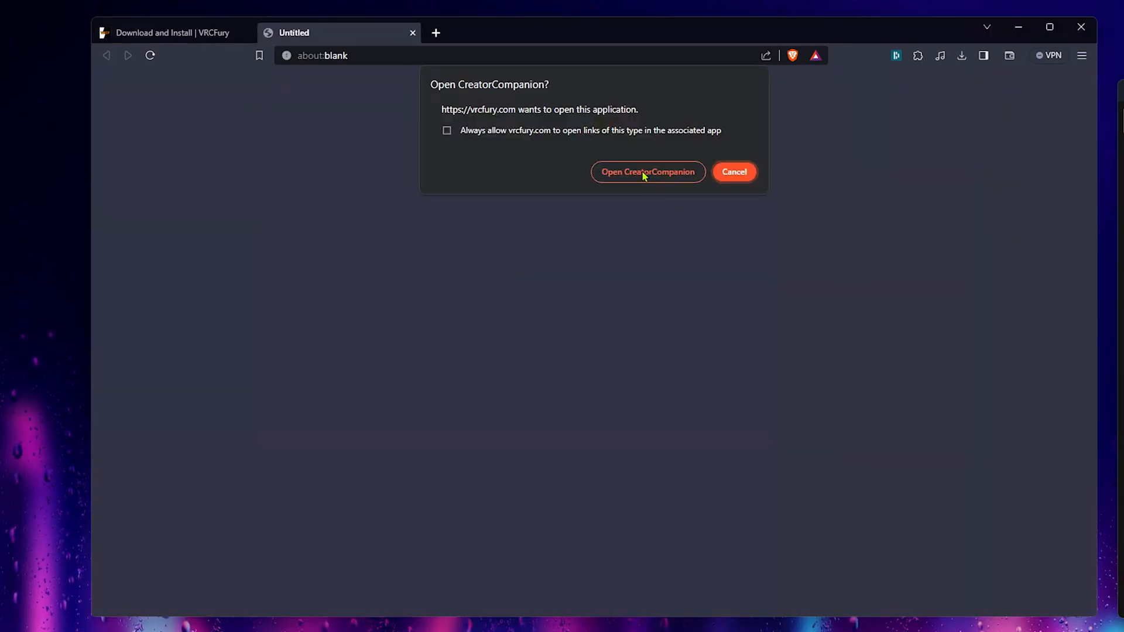
left_click(646, 171)
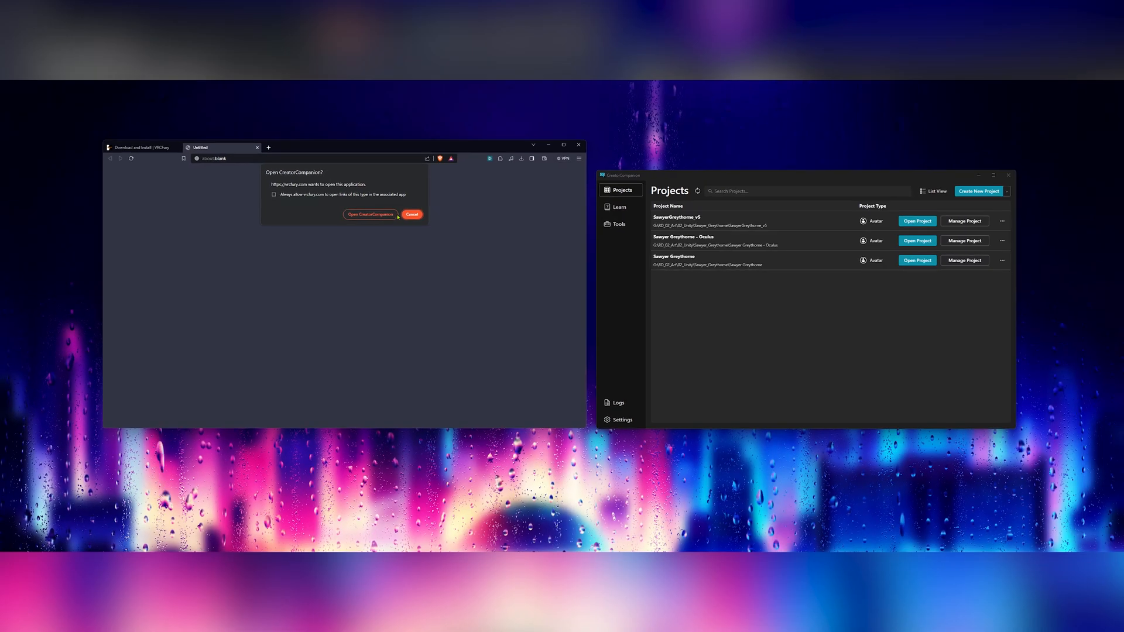
left_click(412, 214)
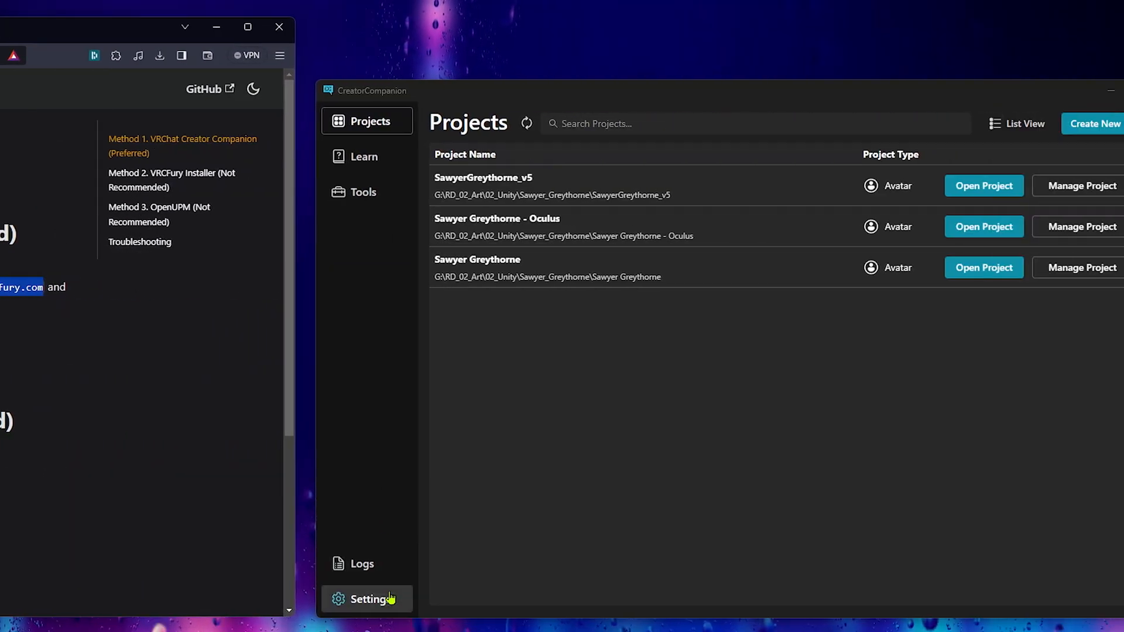
left_click(366, 599)
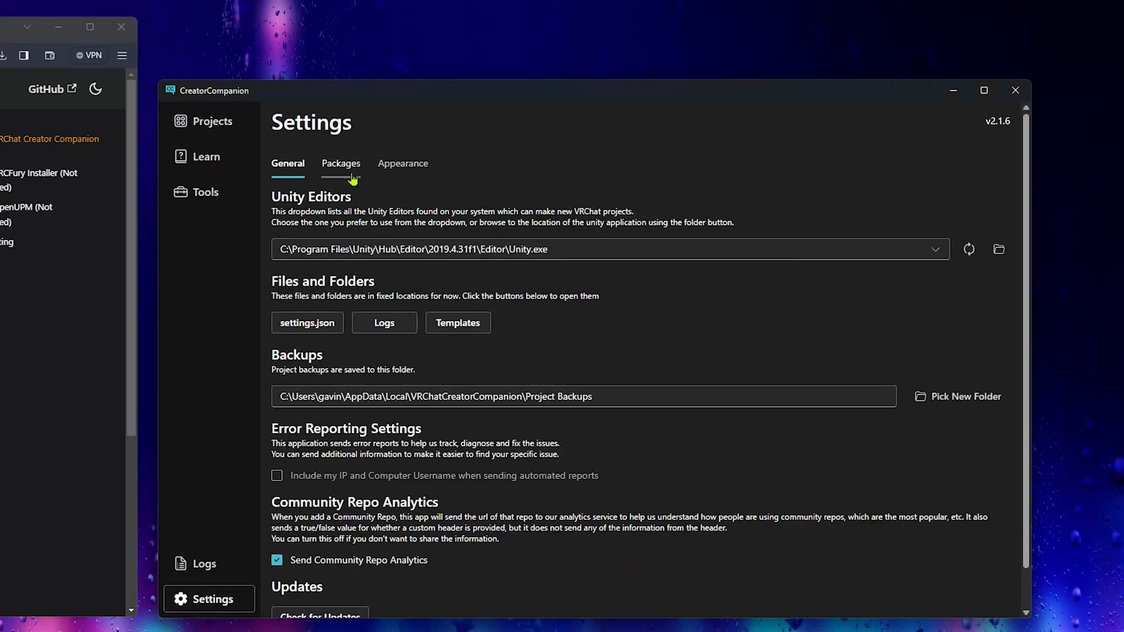
left_click(341, 164)
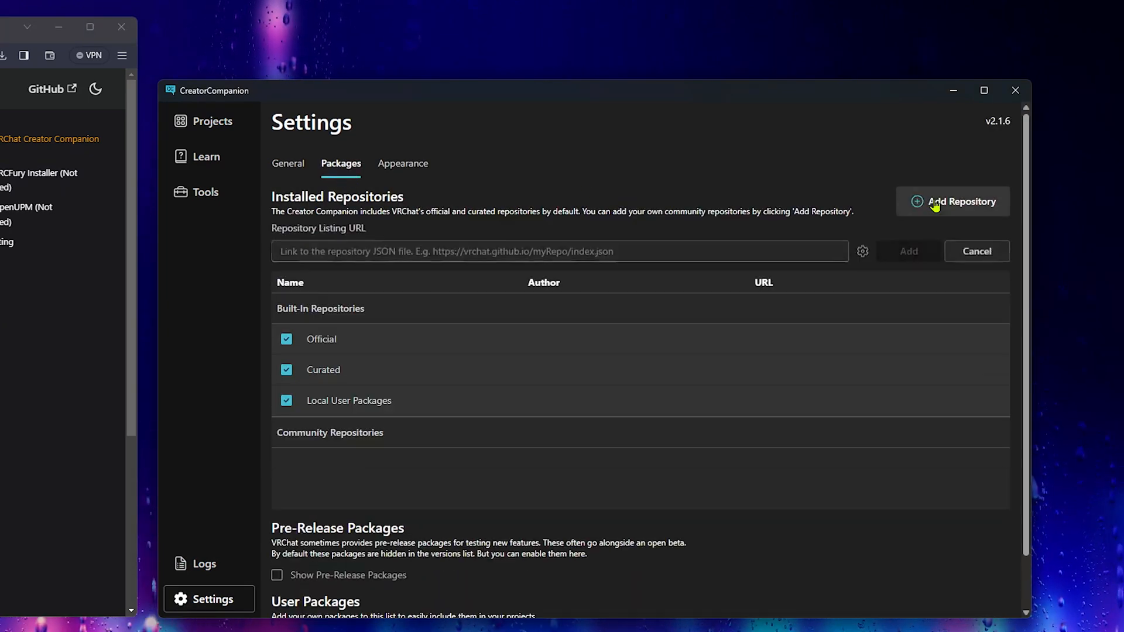
type("https://vcc.vrcfury.com")
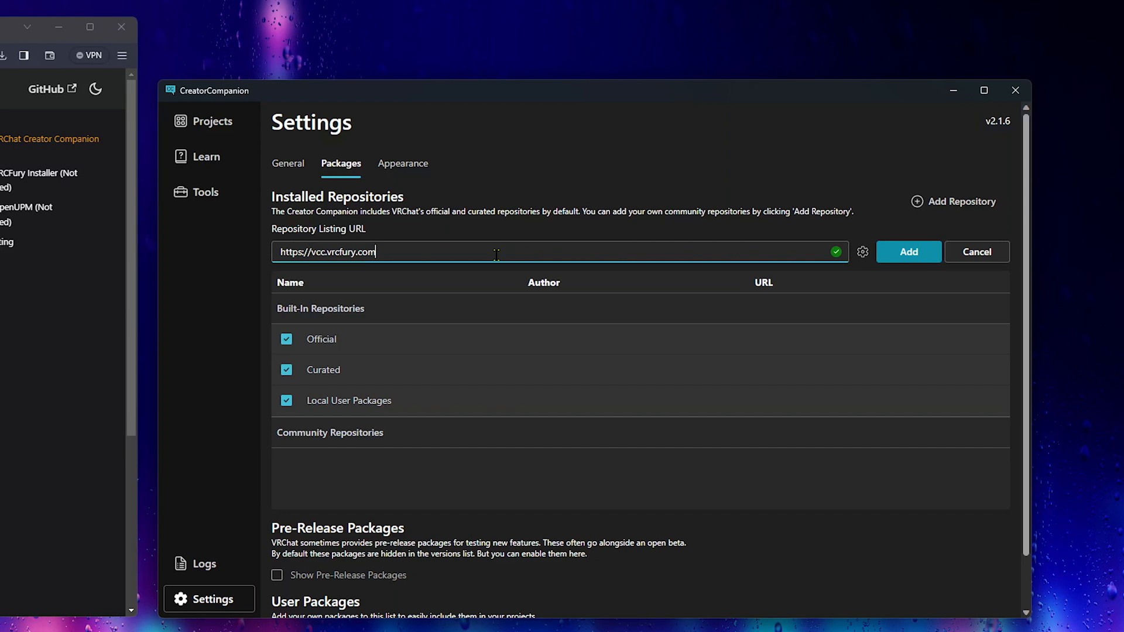
left_click(908, 251)
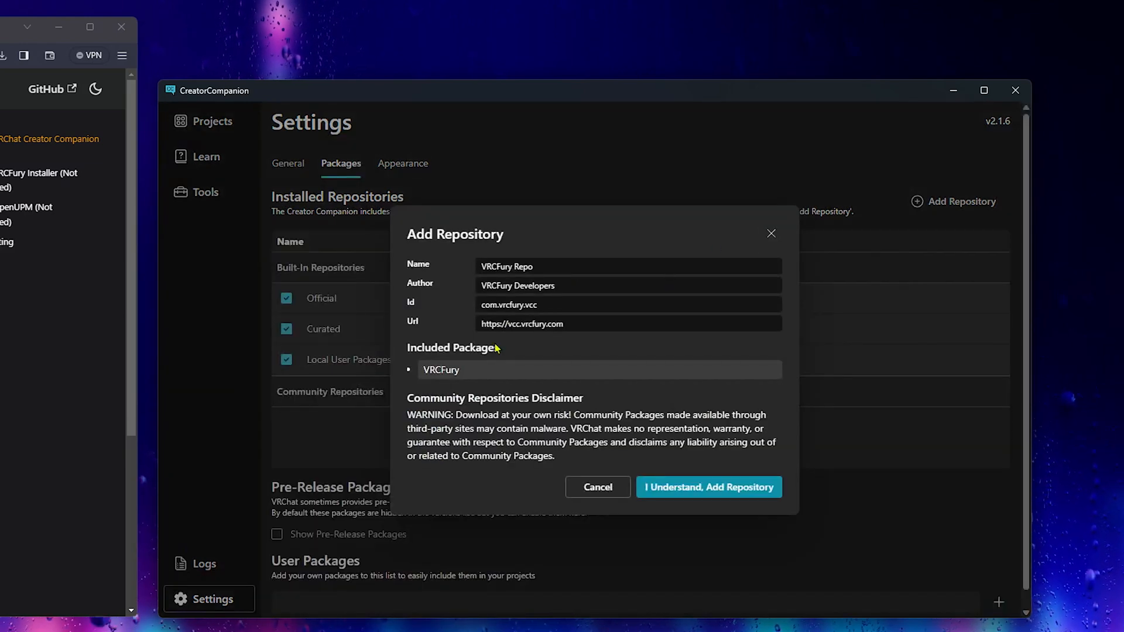
left_click(708, 487)
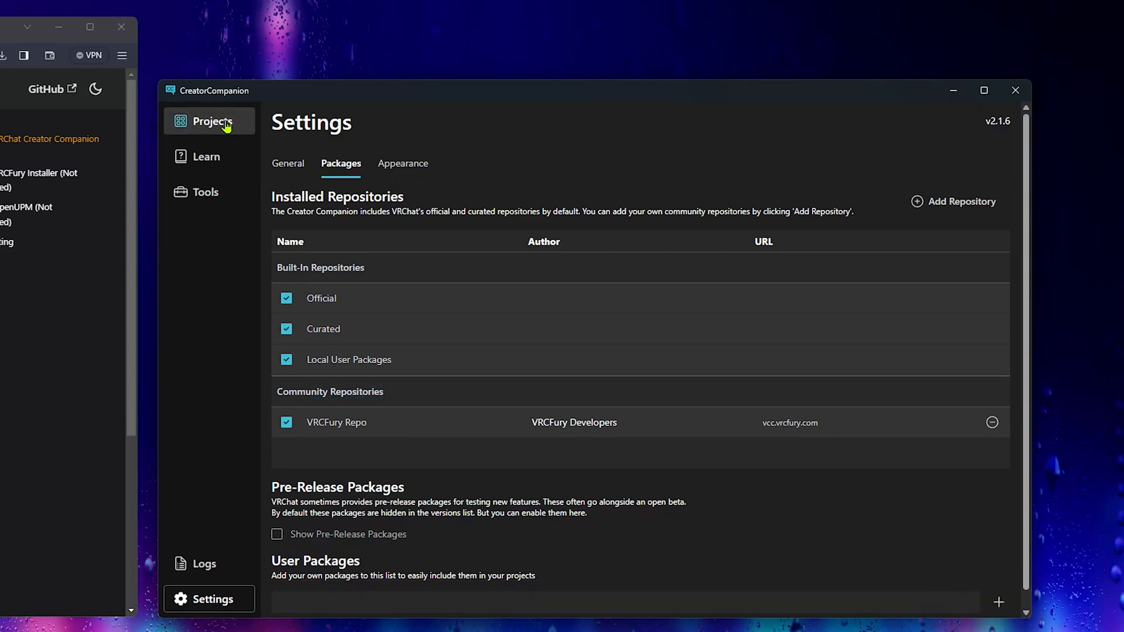
- Manage the SawyerGreythorne_v5 project and list installable VRCFury versions, showing 1.623.0
left_click(211, 121)
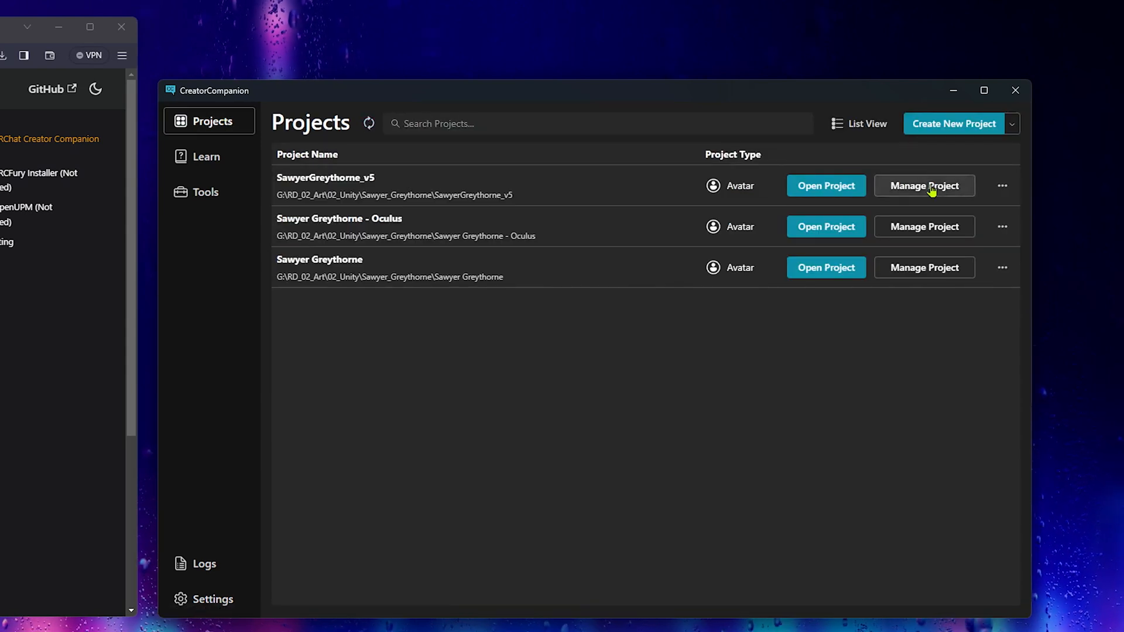
left_click(1003, 186)
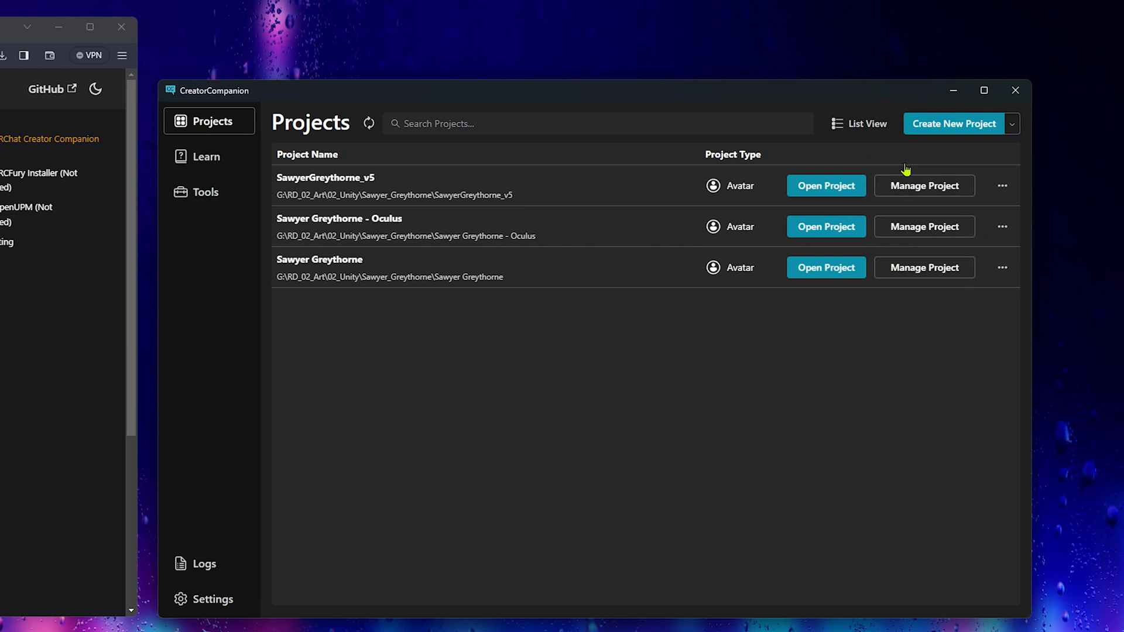
left_click(923, 185)
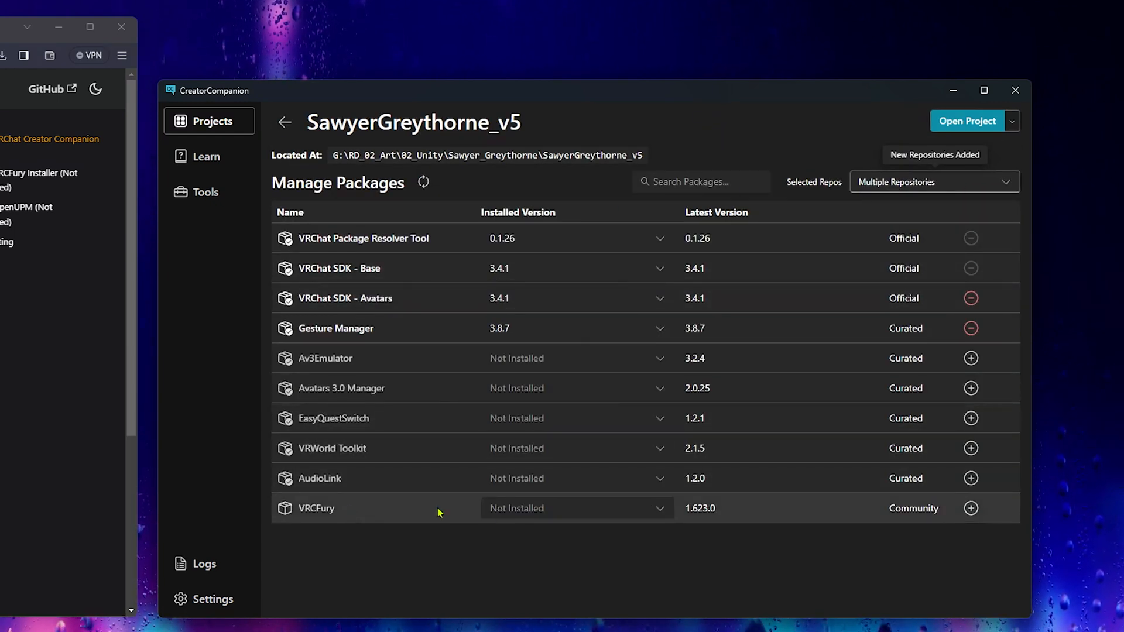
left_click(658, 508)
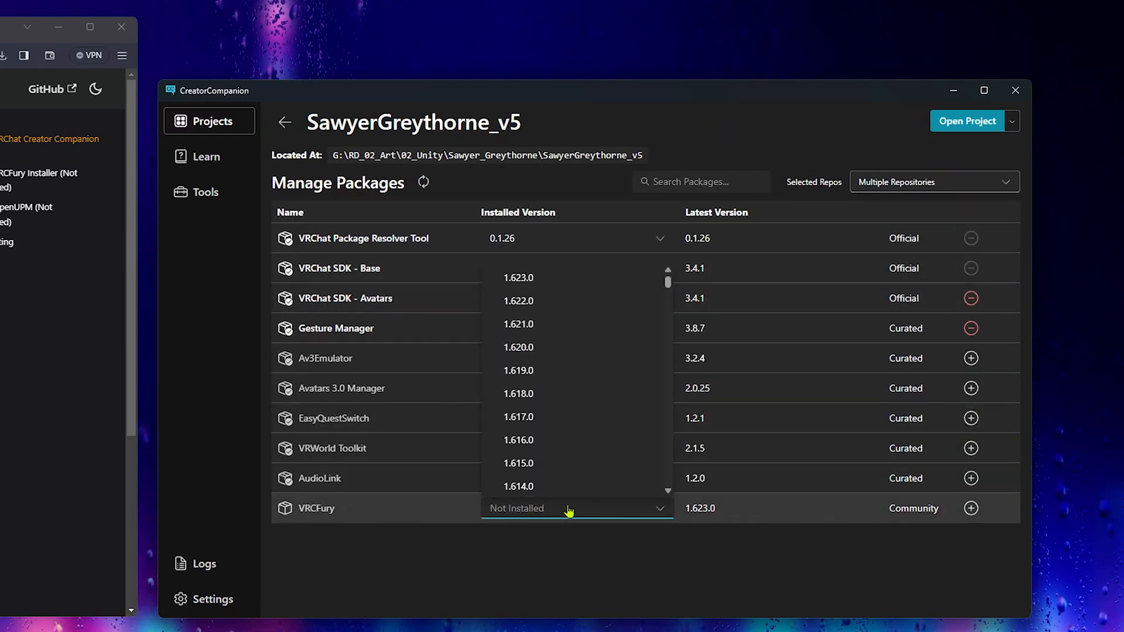